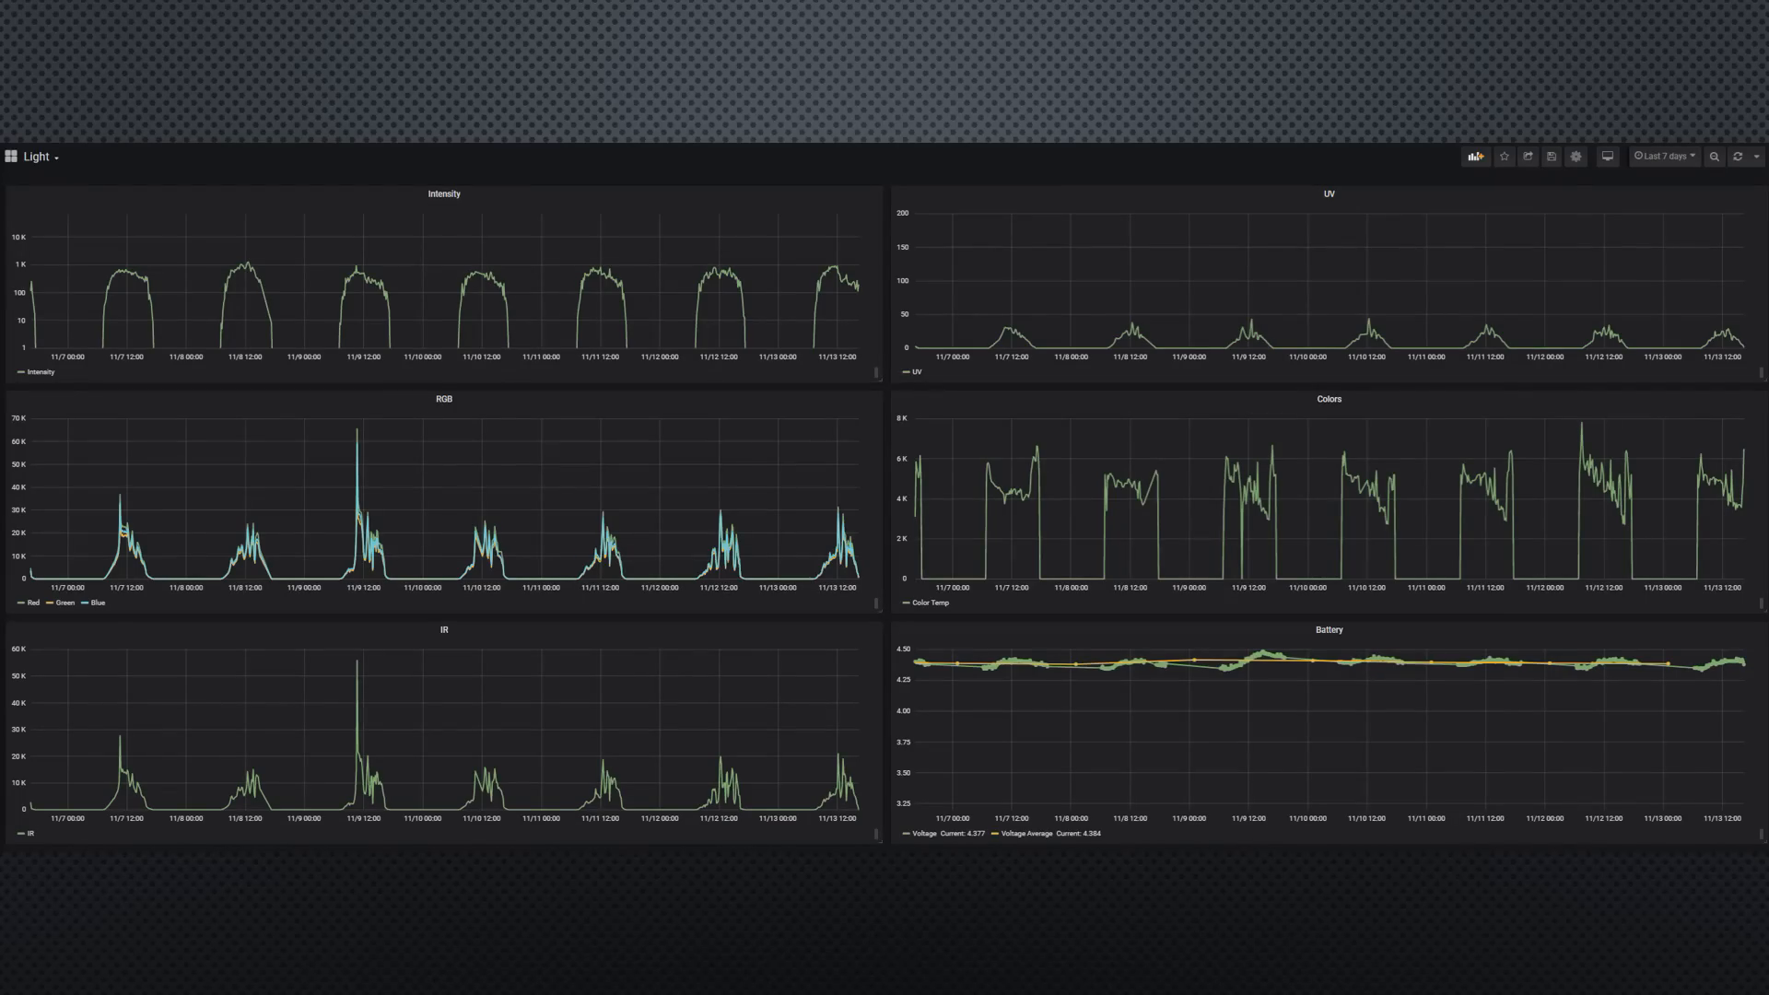
# - Set the Light dashboard's time range to Last 2 days via the top-right picker
pyautogui.click(1183, 319)
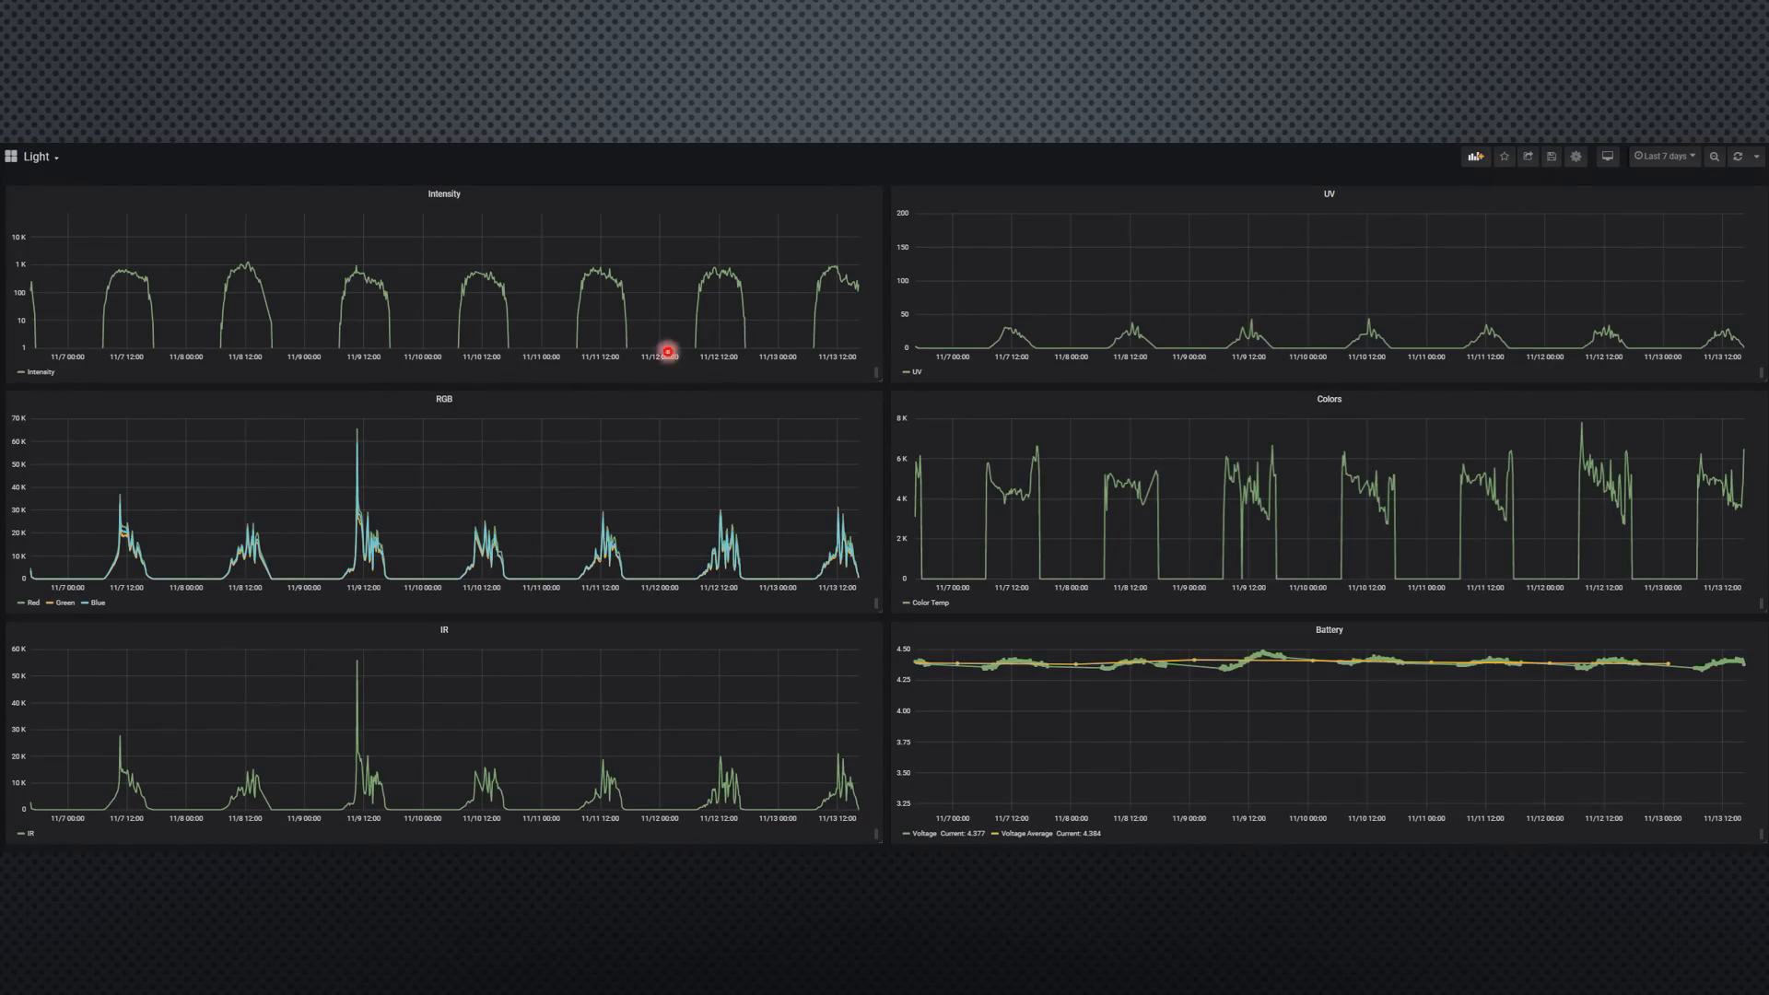
pyautogui.moveTo(531, 542)
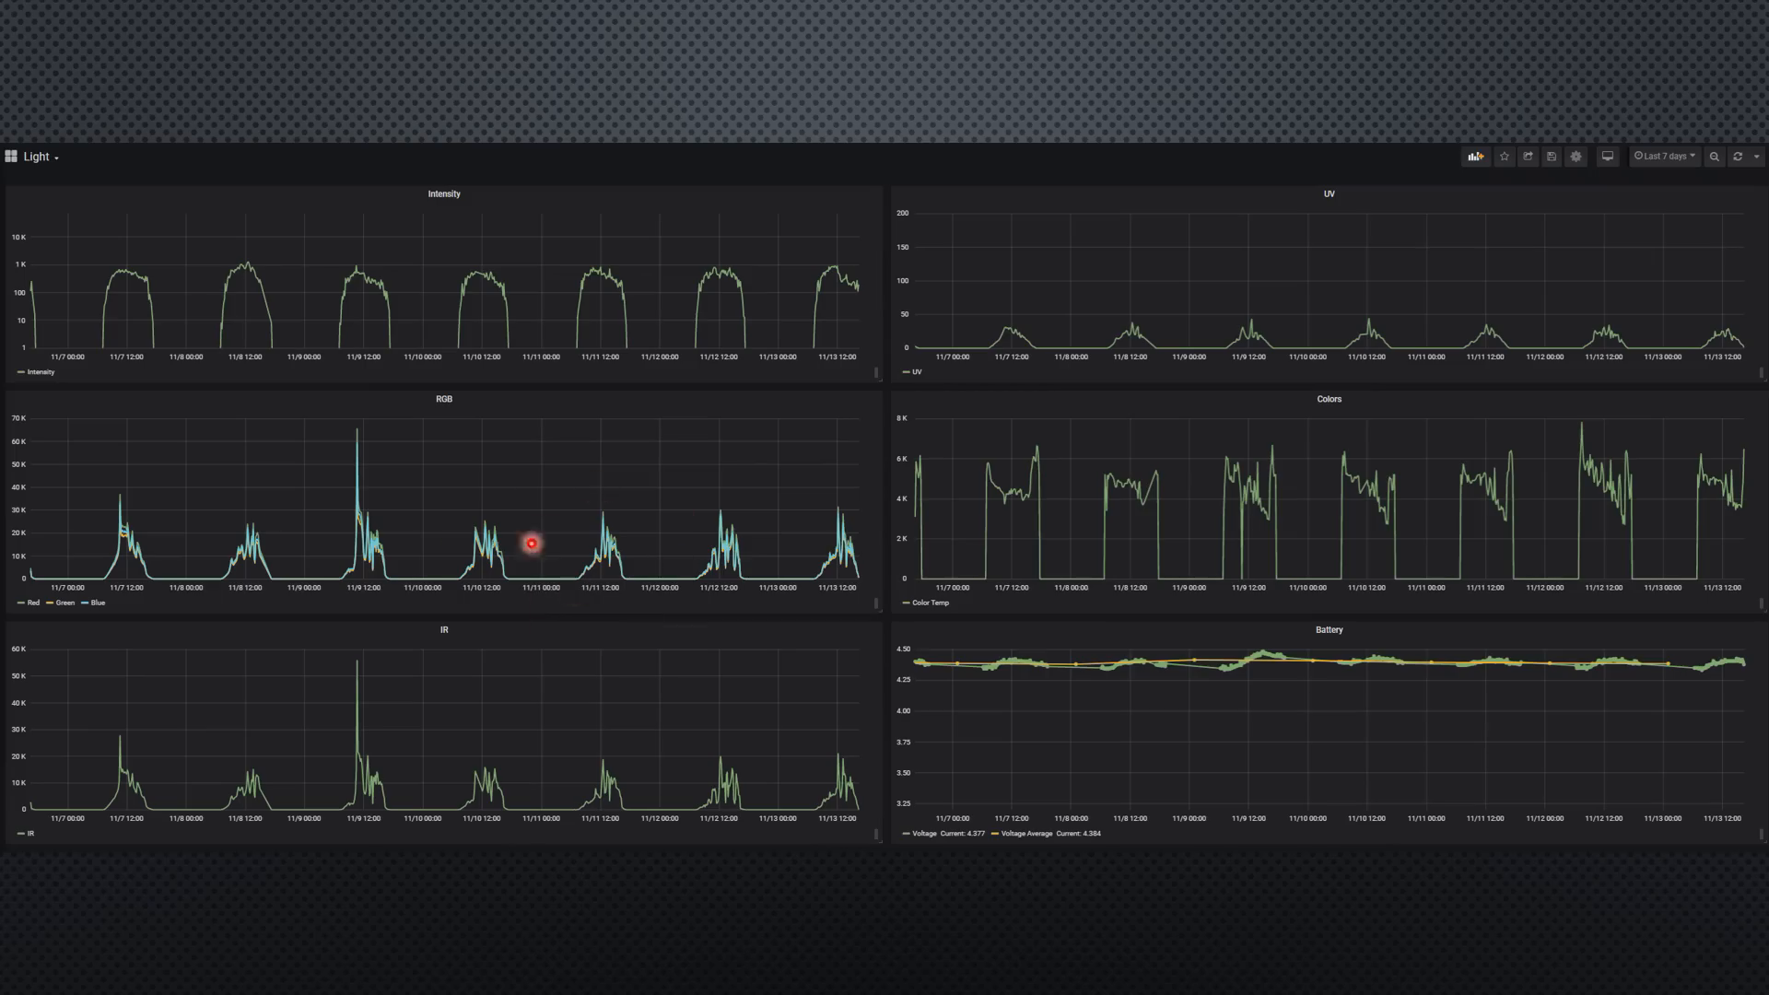
pyautogui.moveTo(1255, 654)
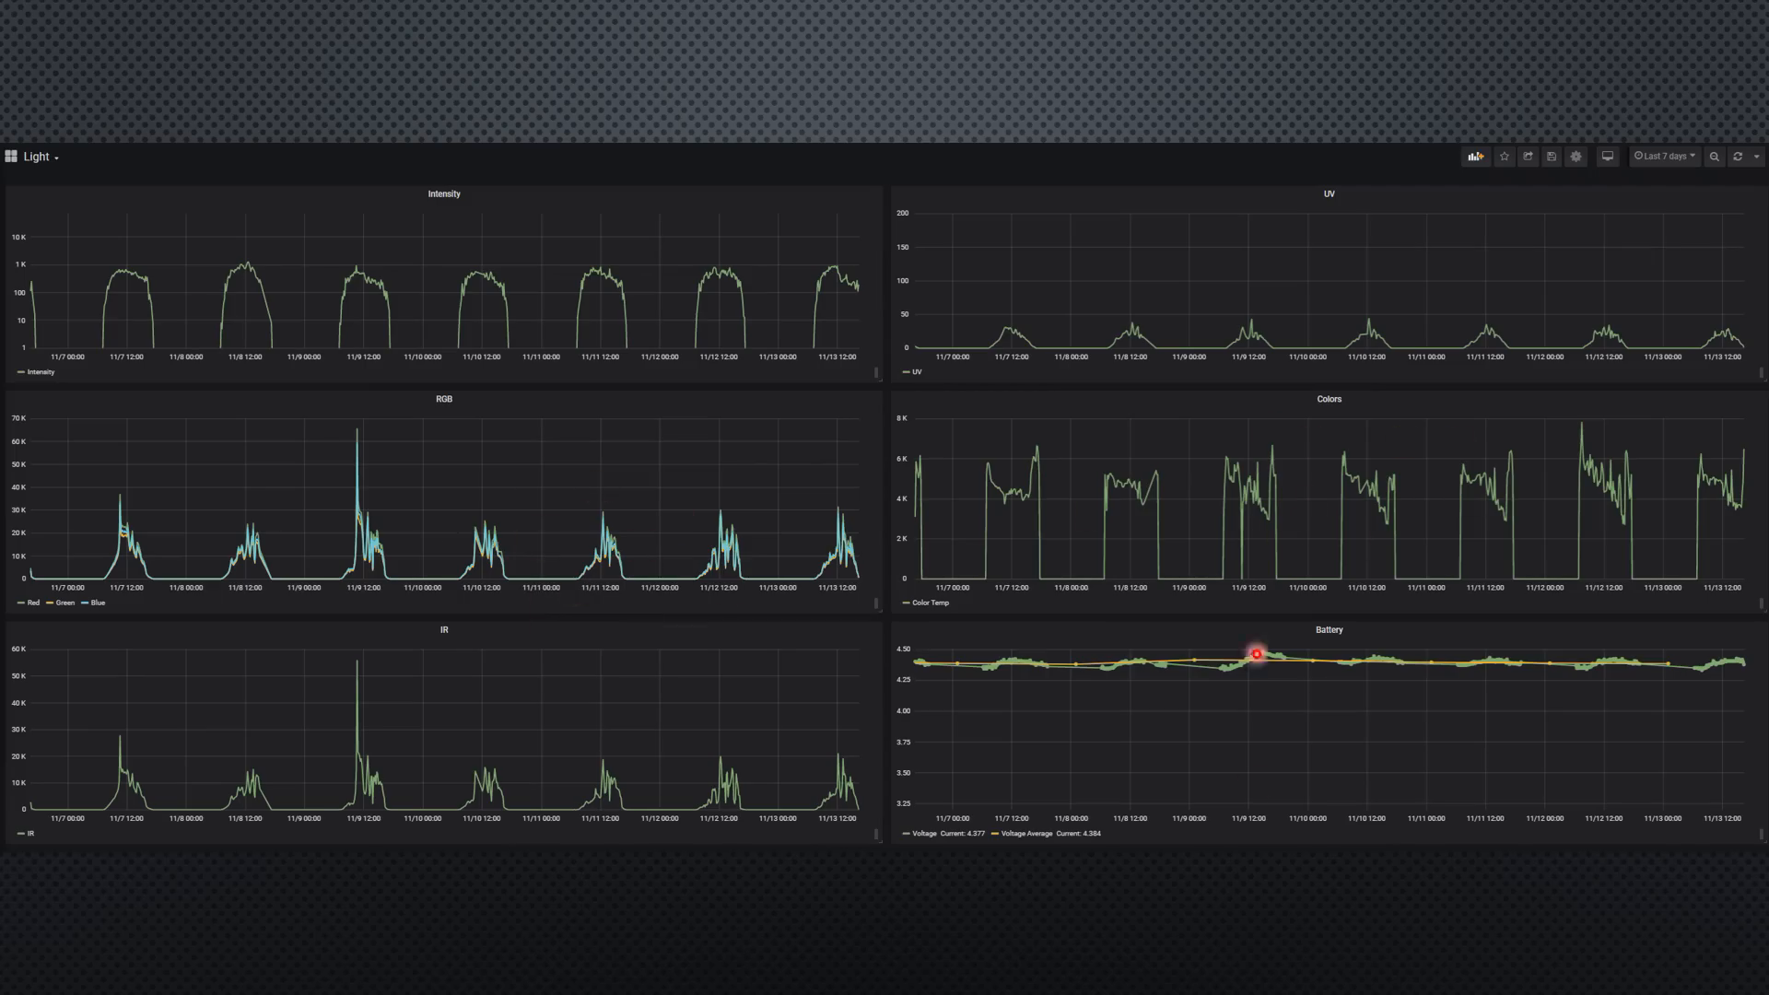
pyautogui.moveTo(1571, 660)
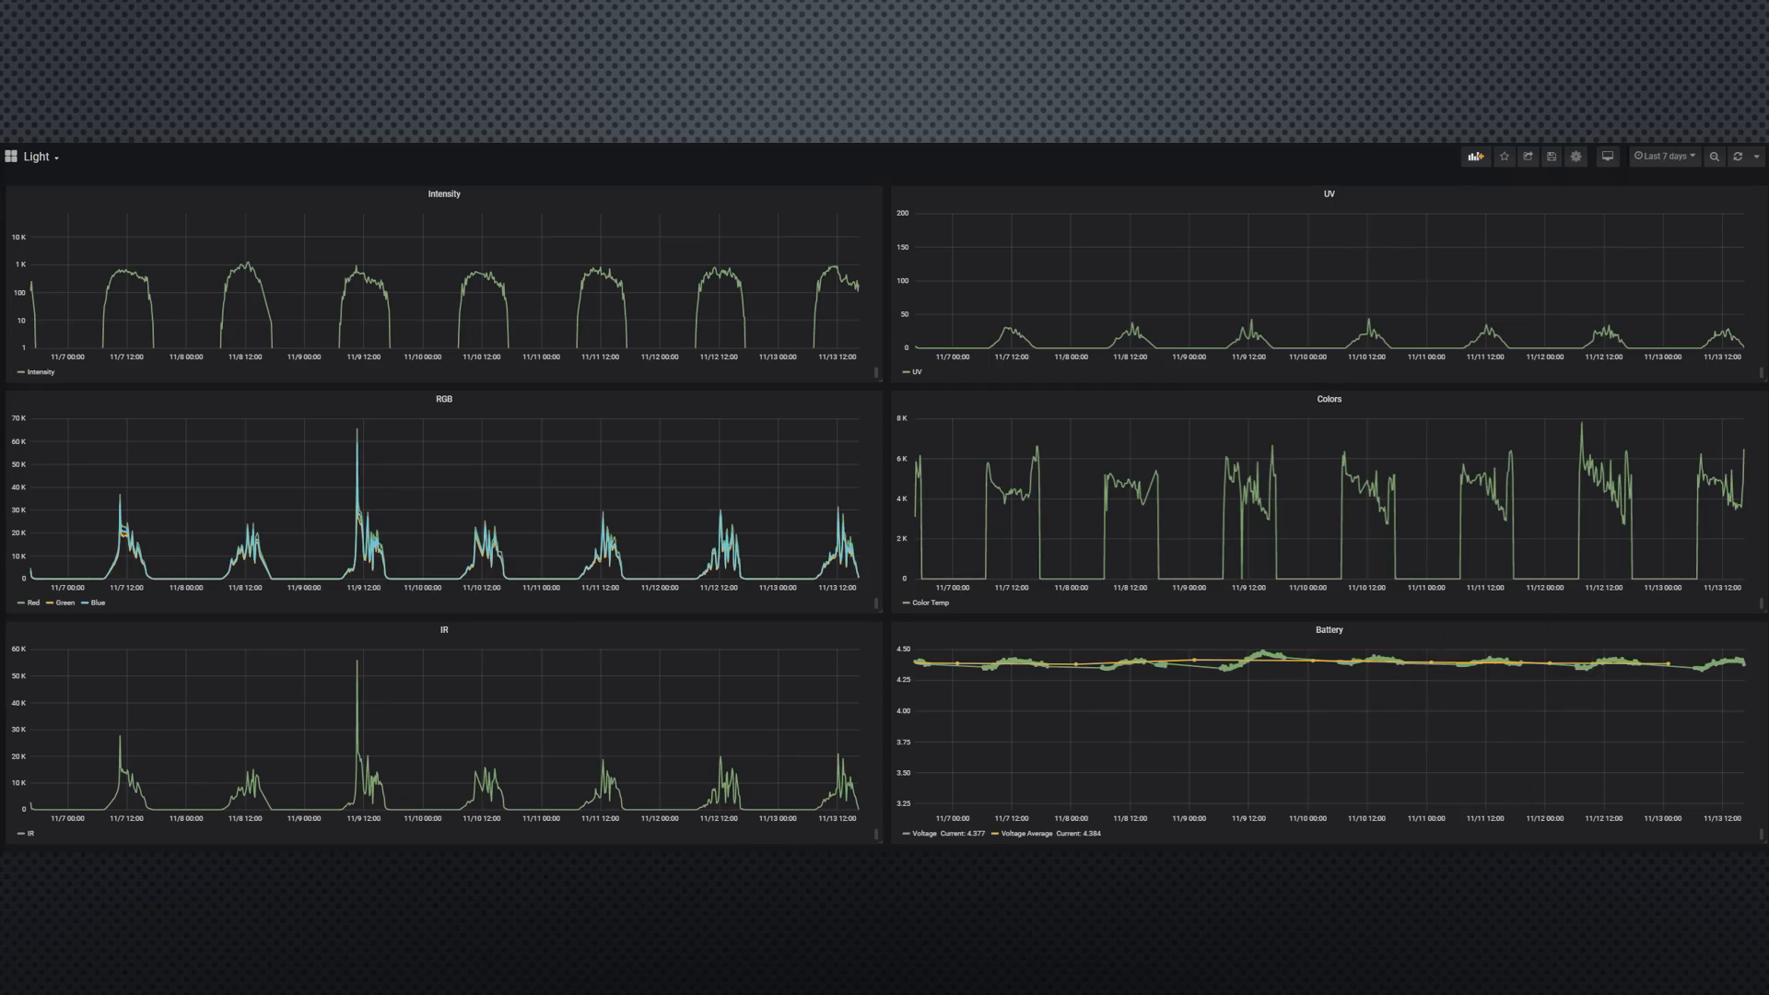
pyautogui.click(1661, 155)
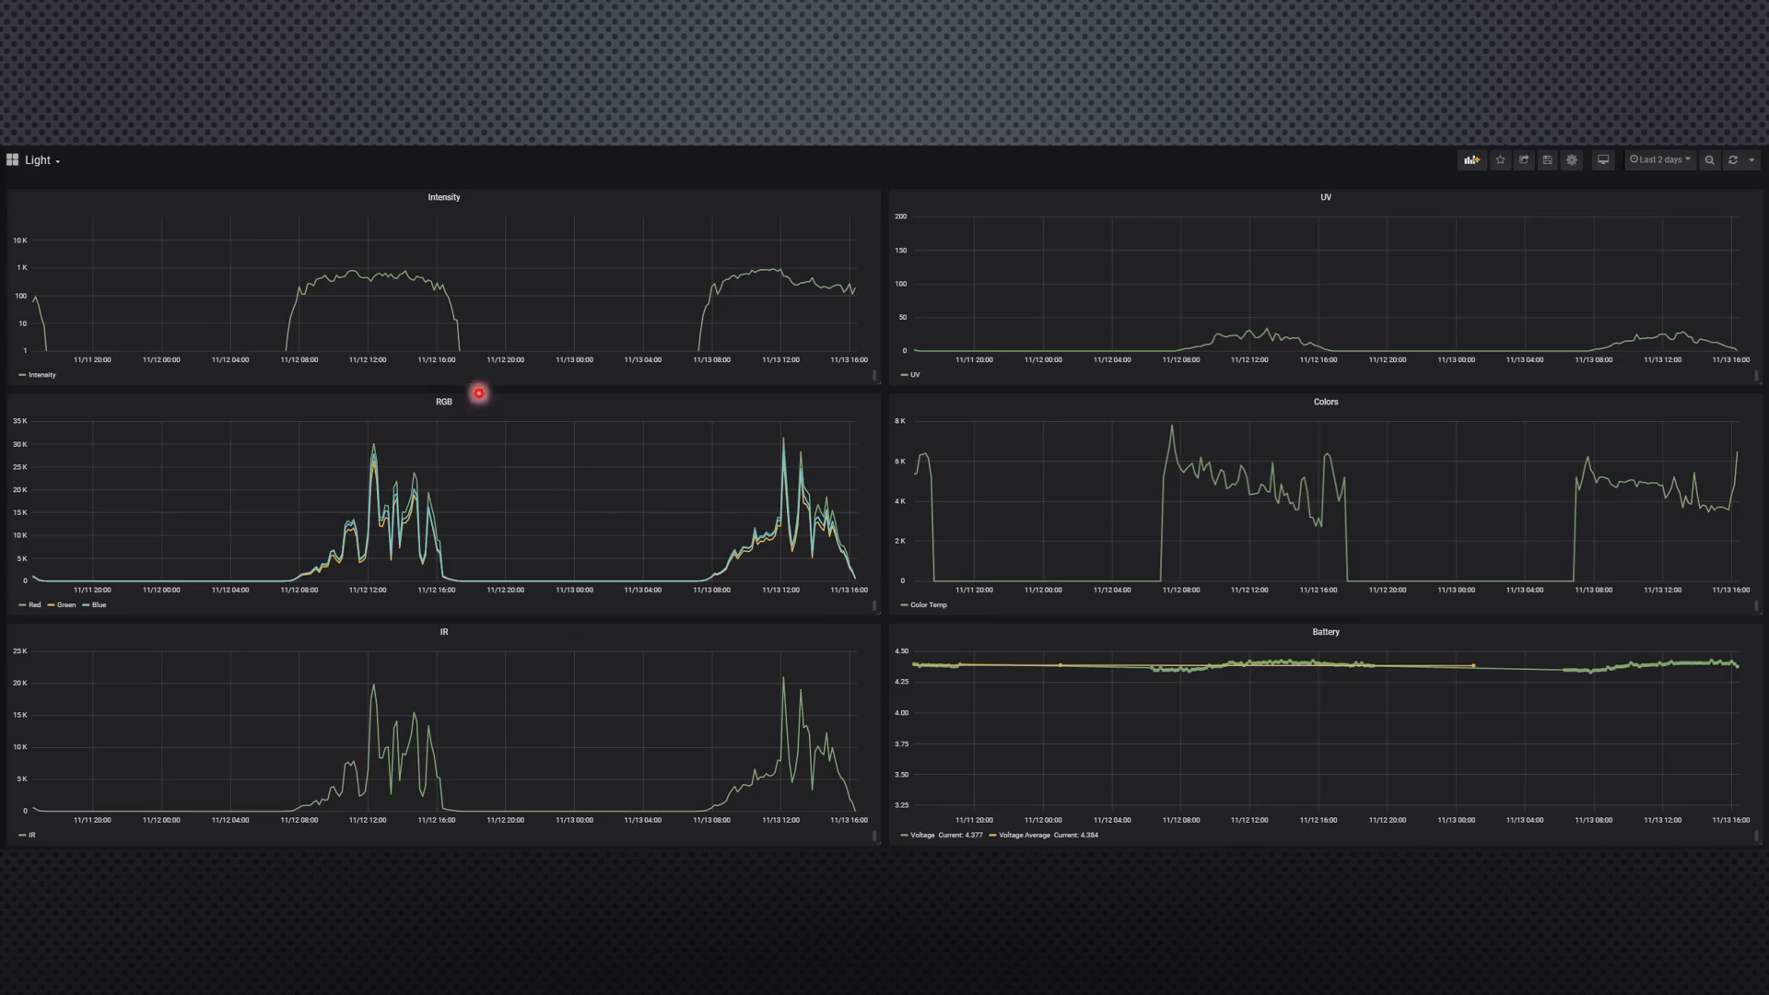
pyautogui.moveTo(711, 339)
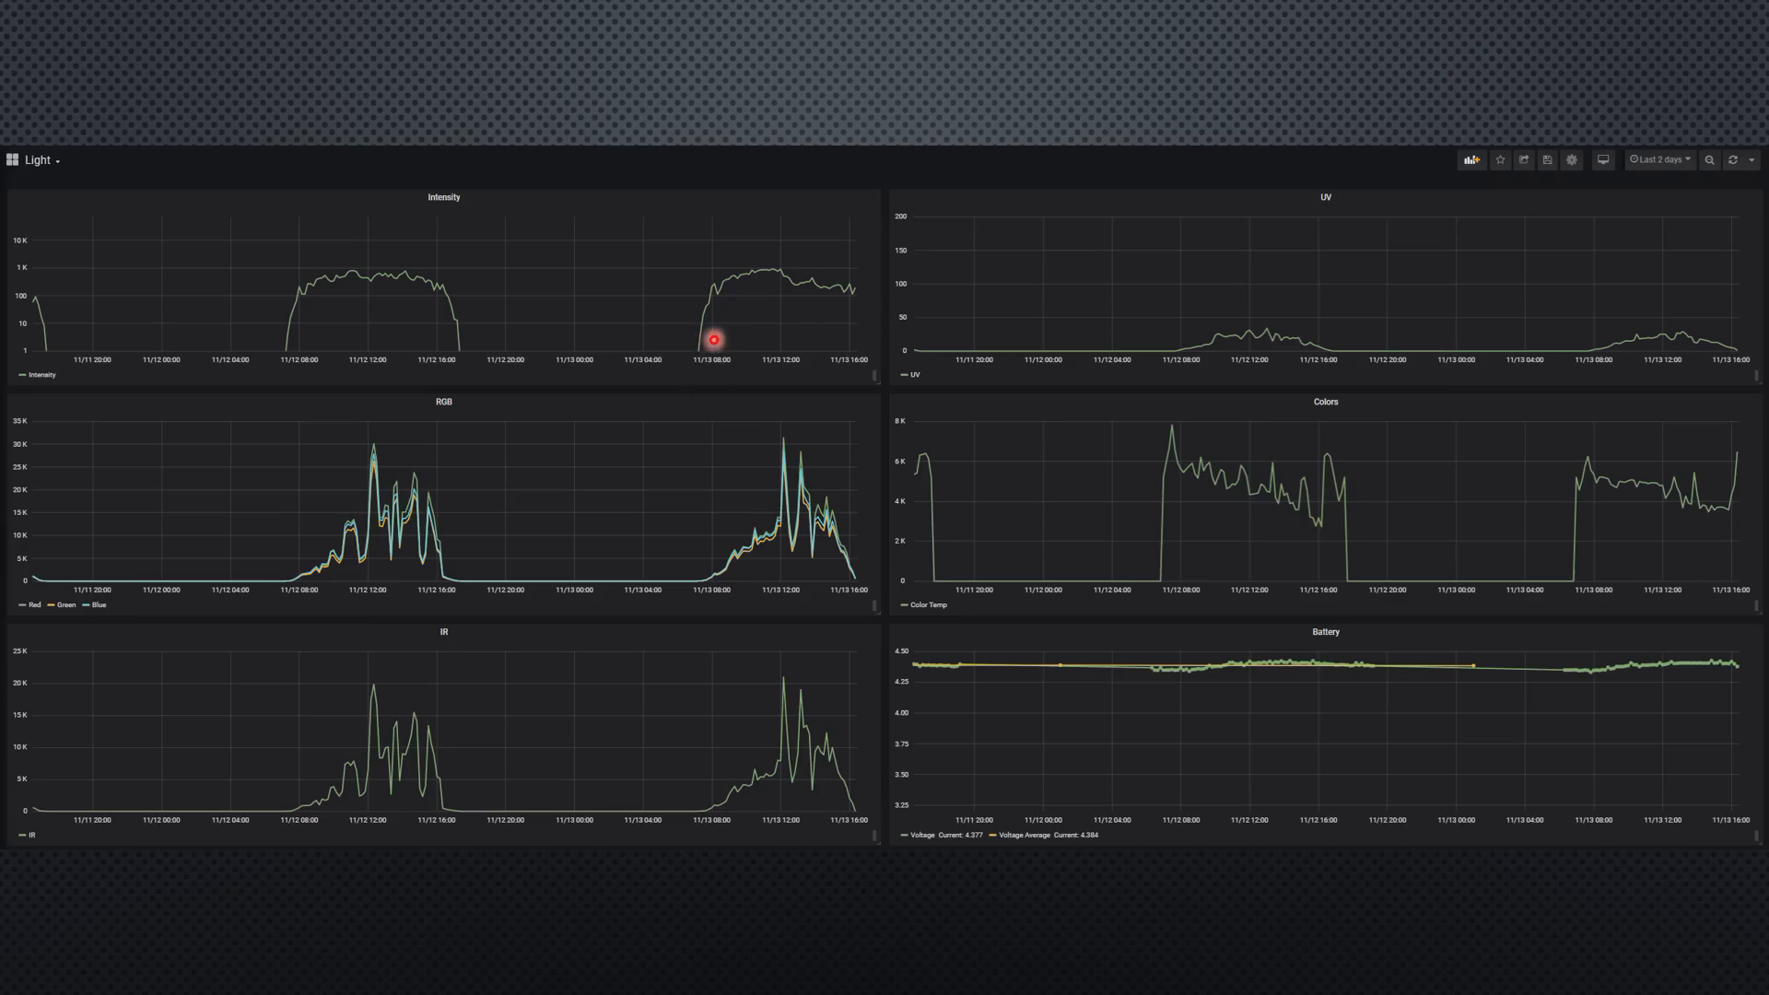
pyautogui.moveTo(536, 348)
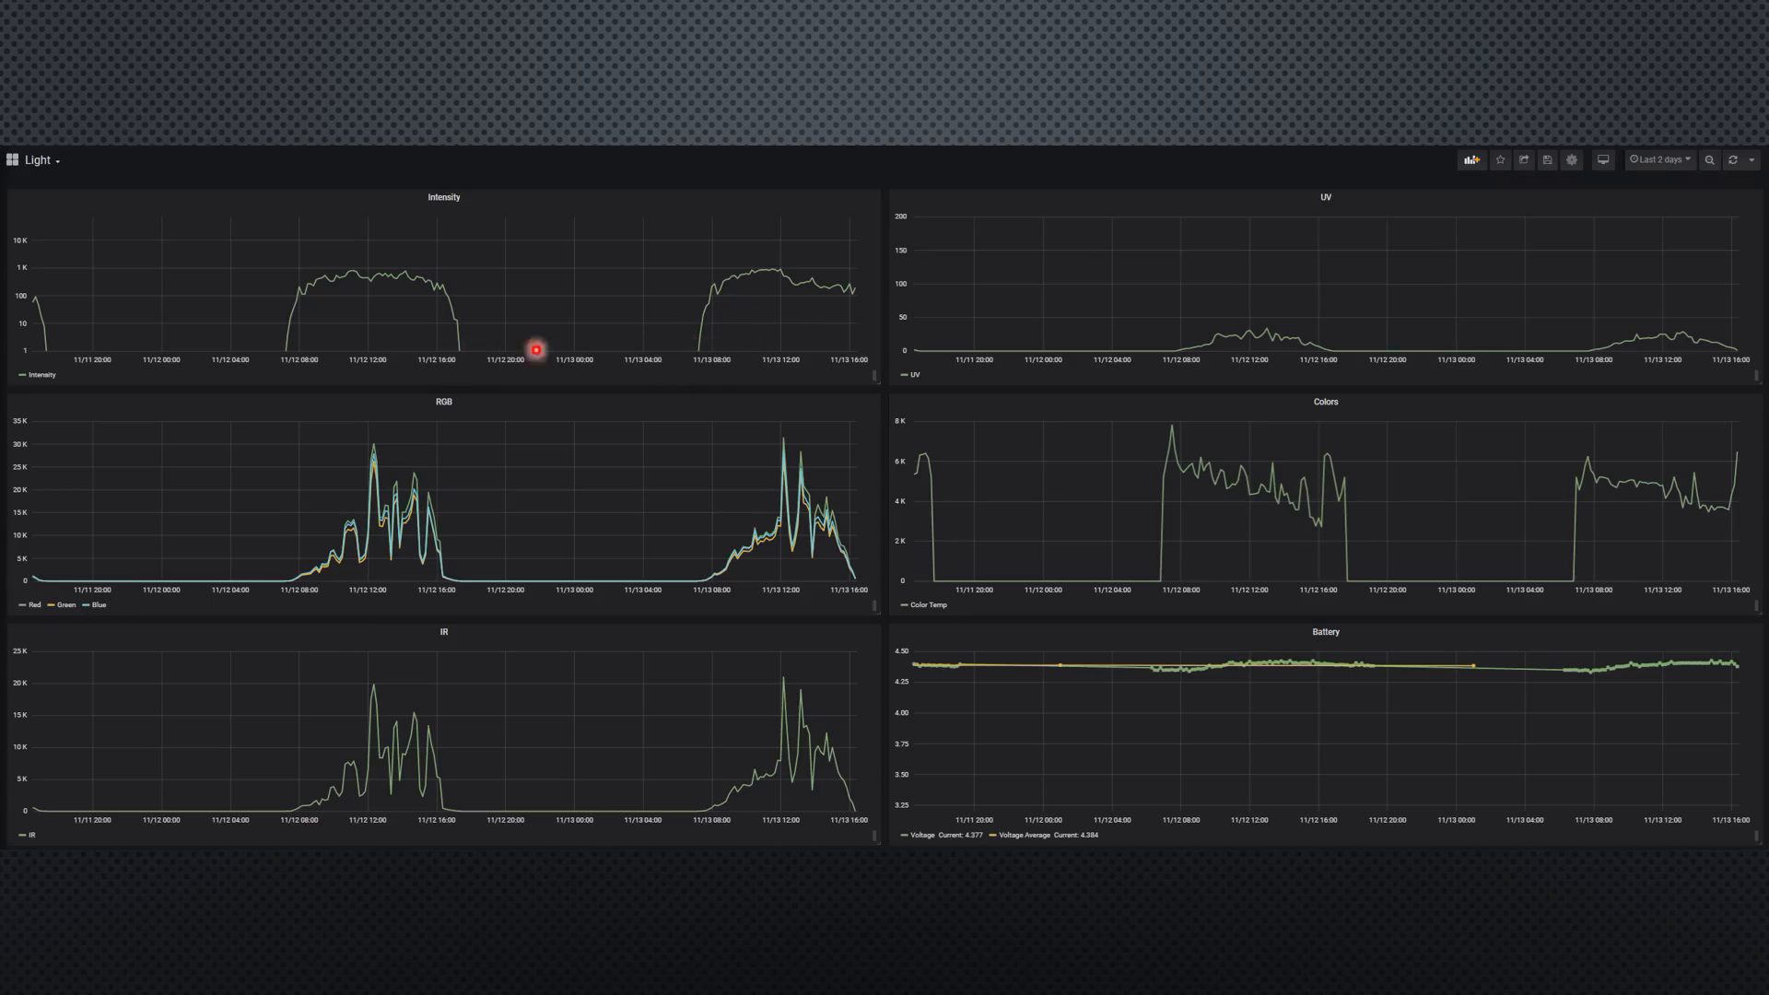
pyautogui.moveTo(743, 344)
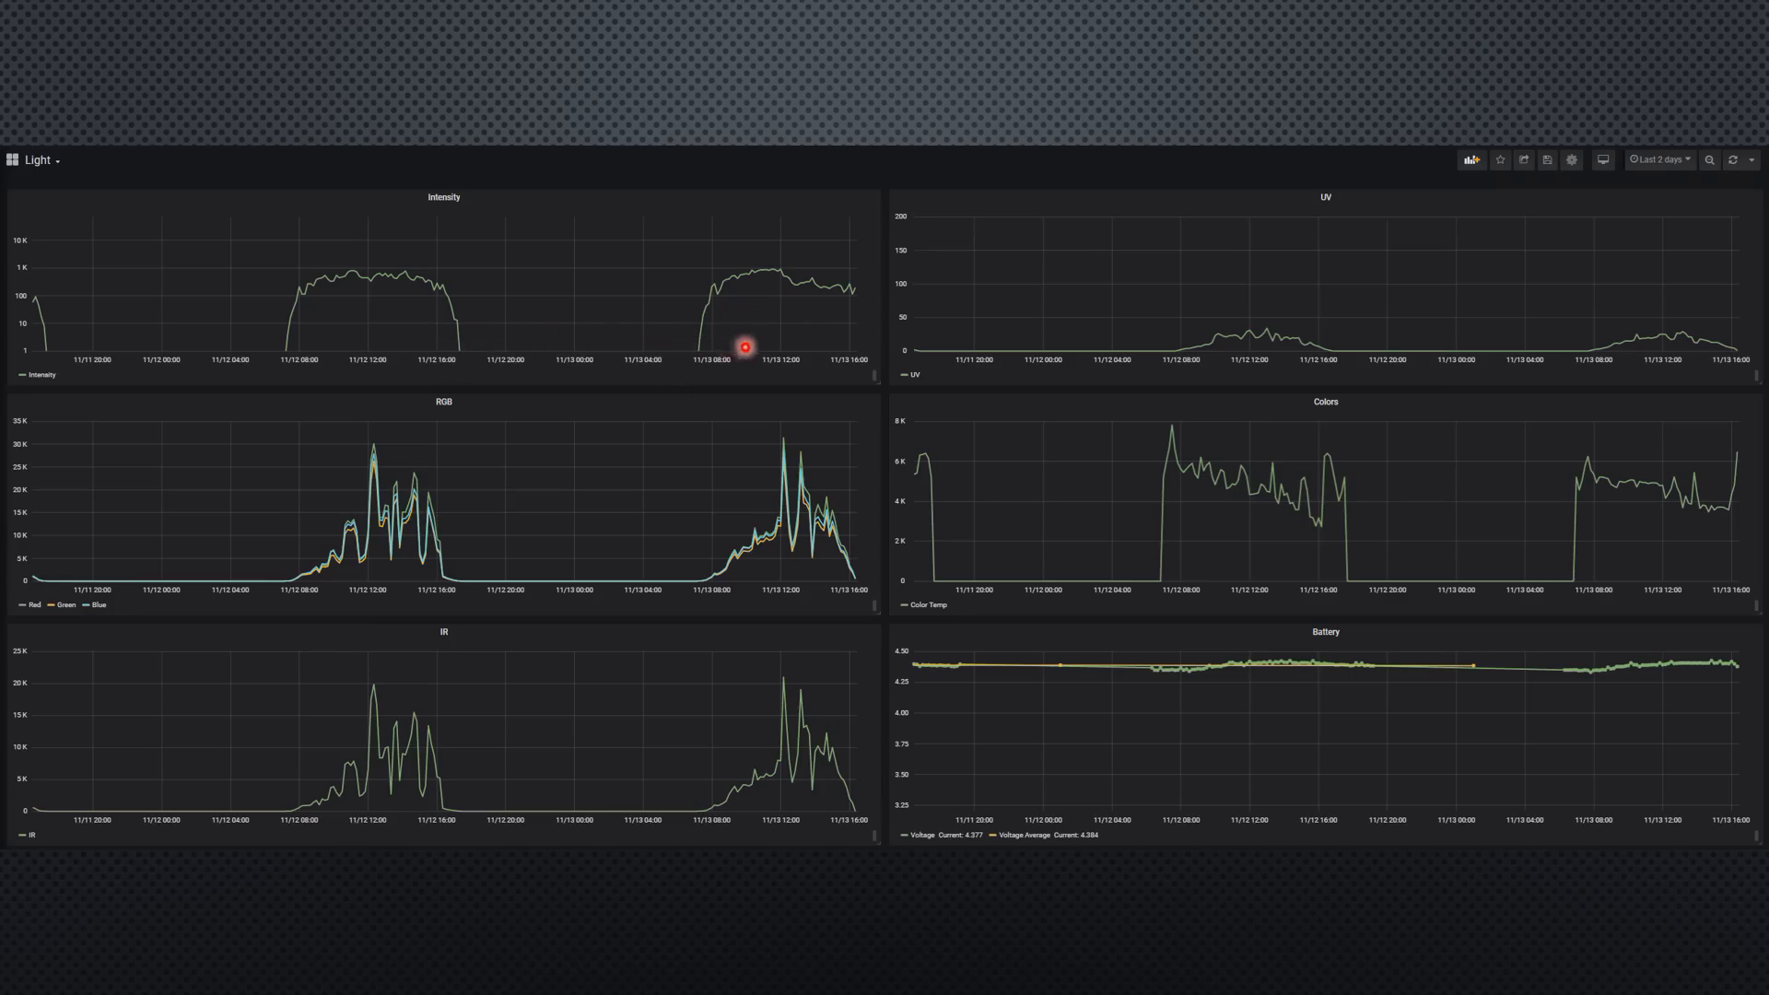
pyautogui.moveTo(691, 355)
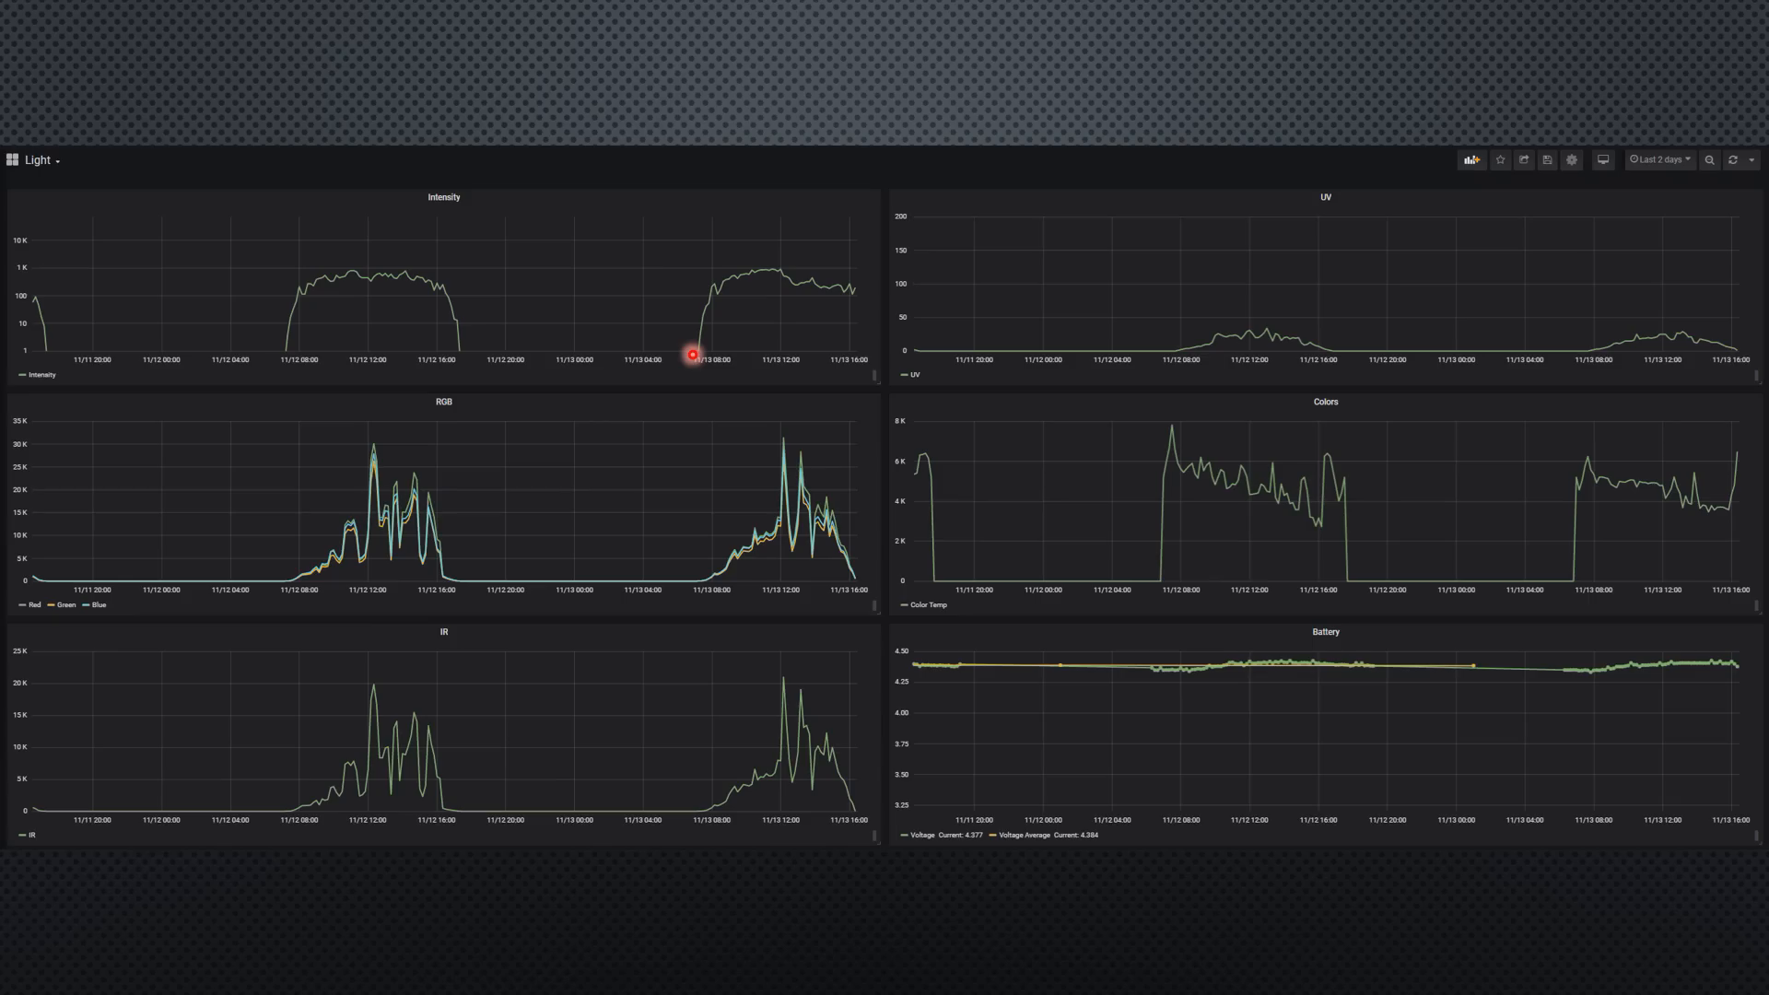
pyautogui.moveTo(720, 584)
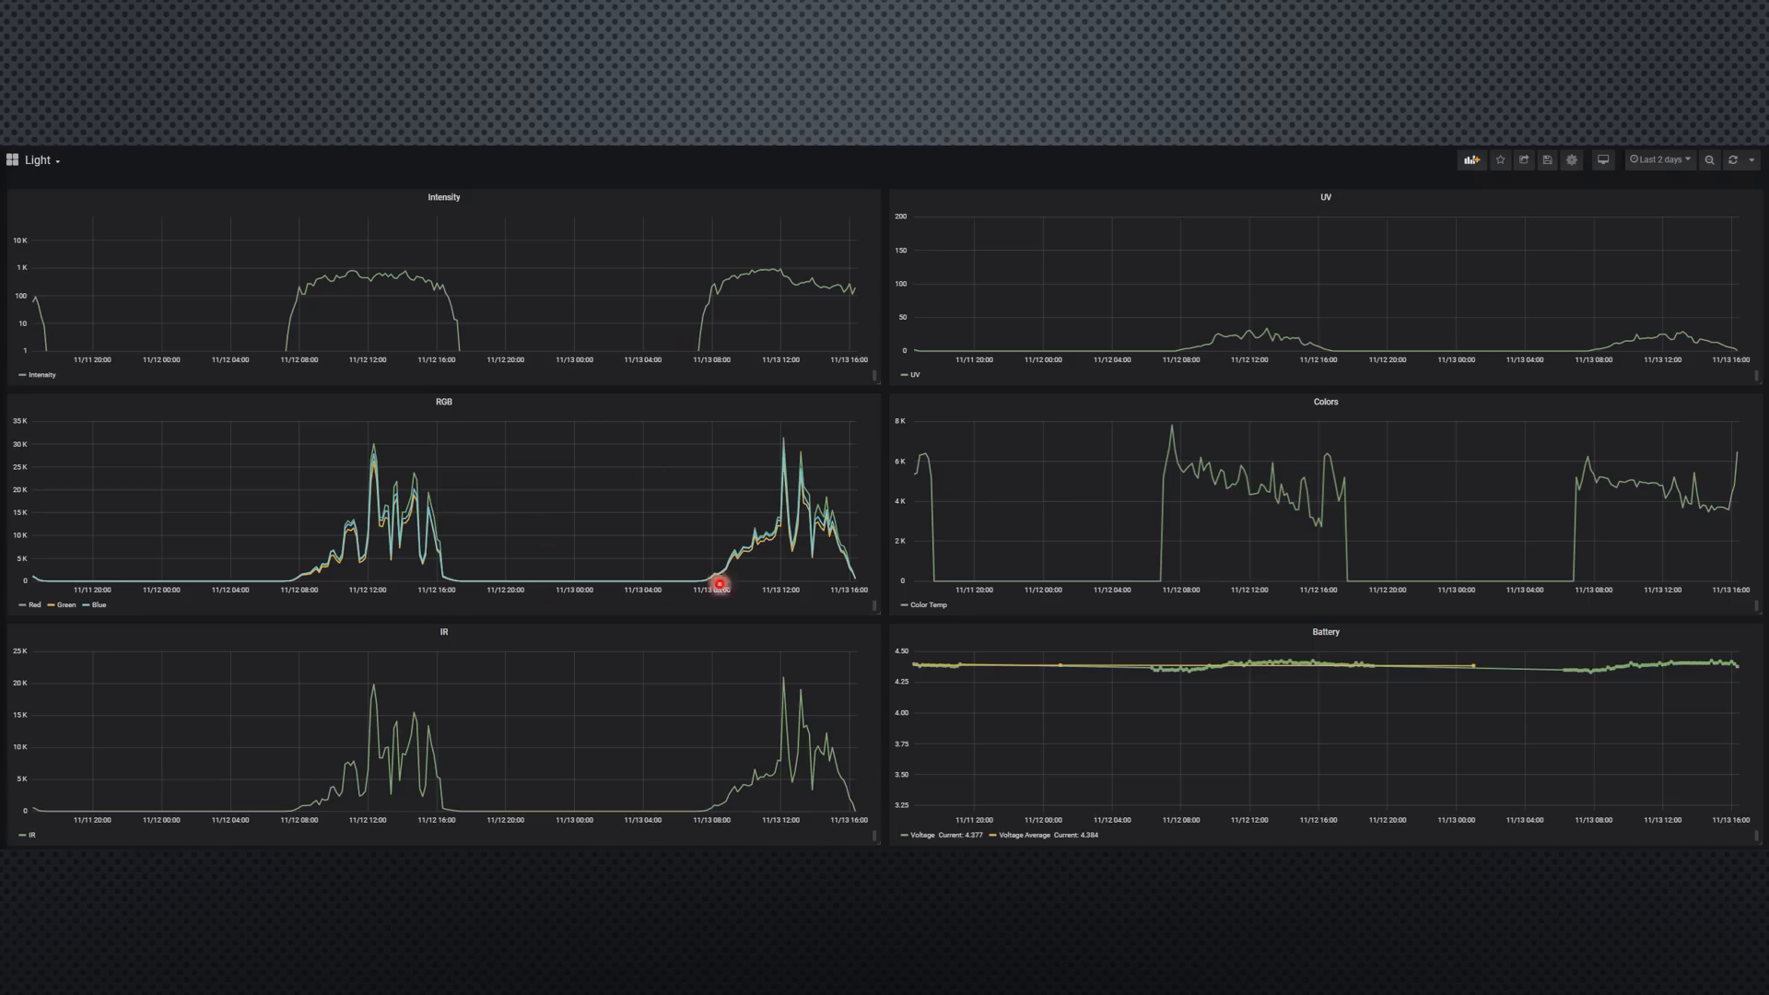
pyautogui.moveTo(1158, 586)
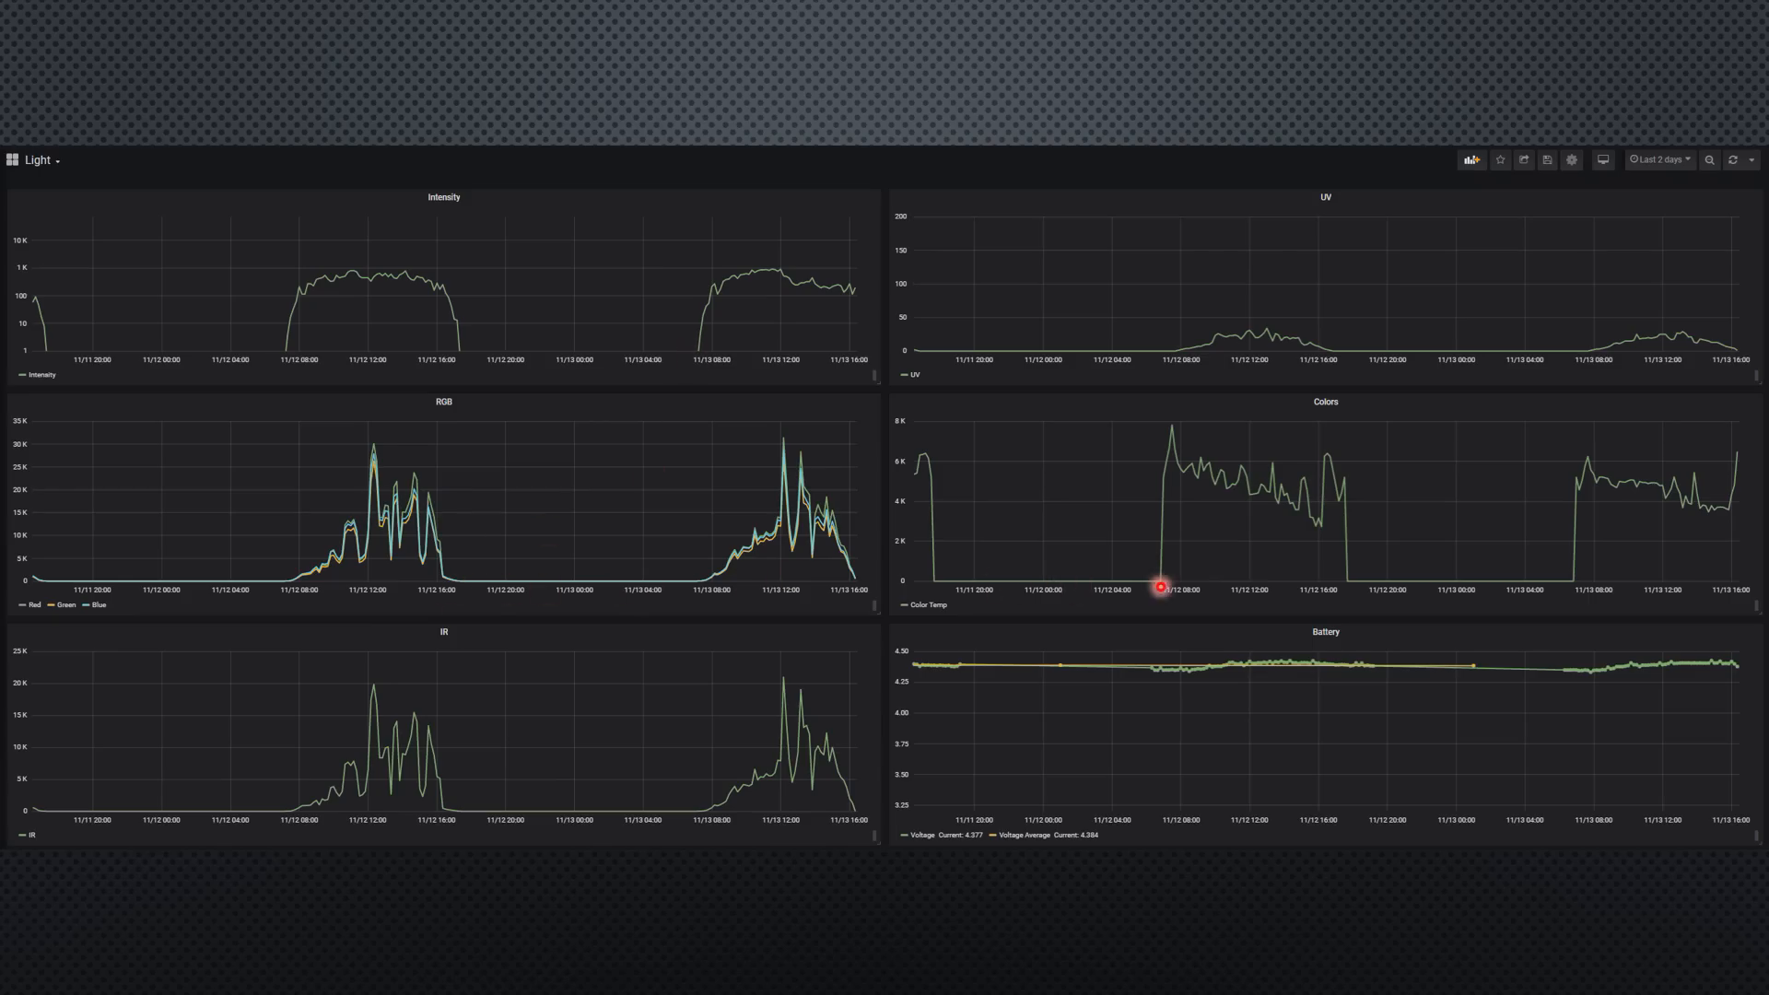